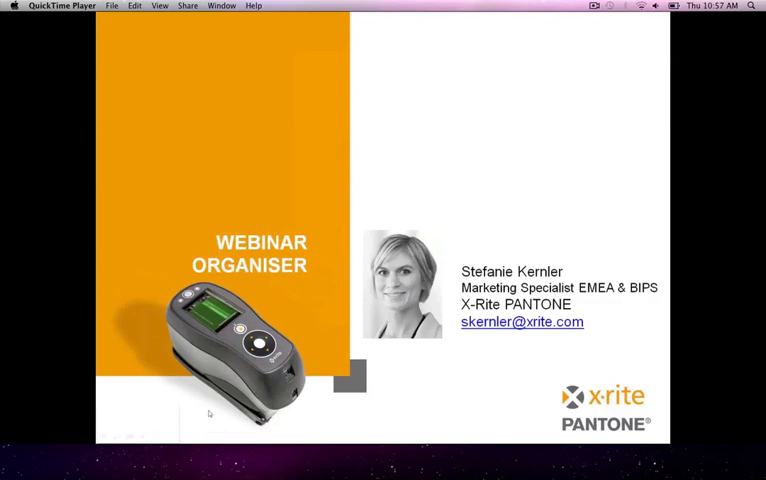
mouse_move(208, 412)
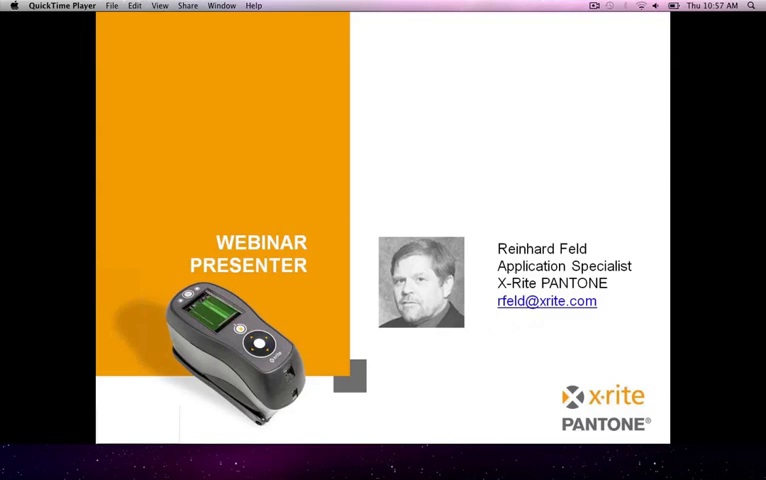
mouse_move(432, 376)
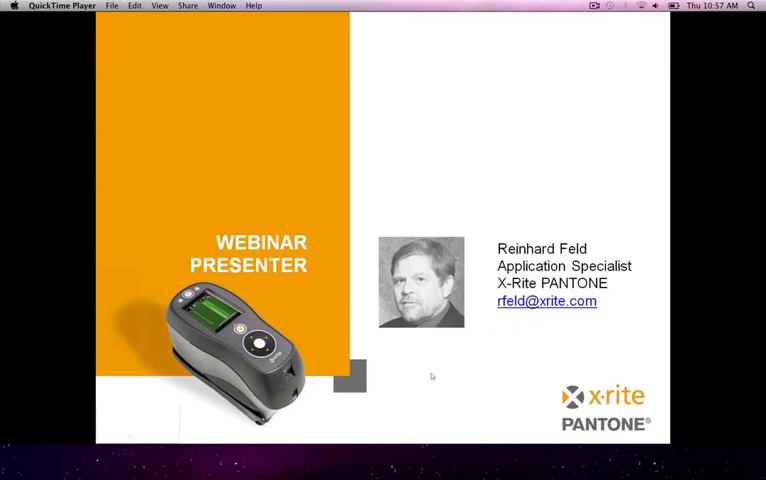
mouse_move(686, 148)
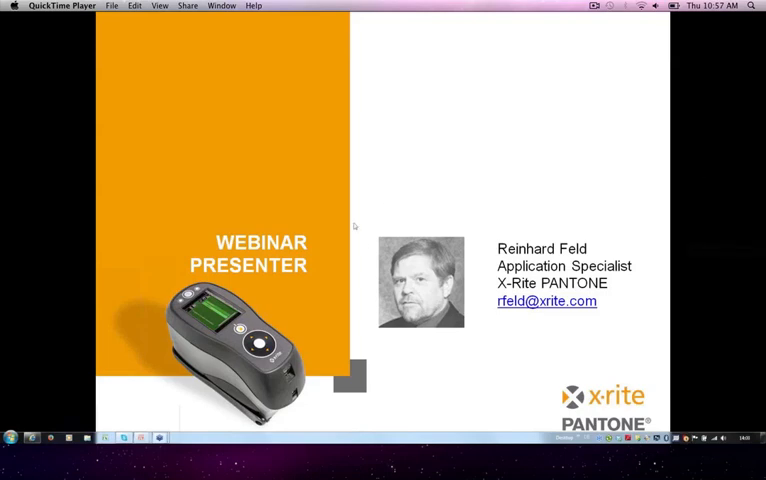
mouse_move(404, 240)
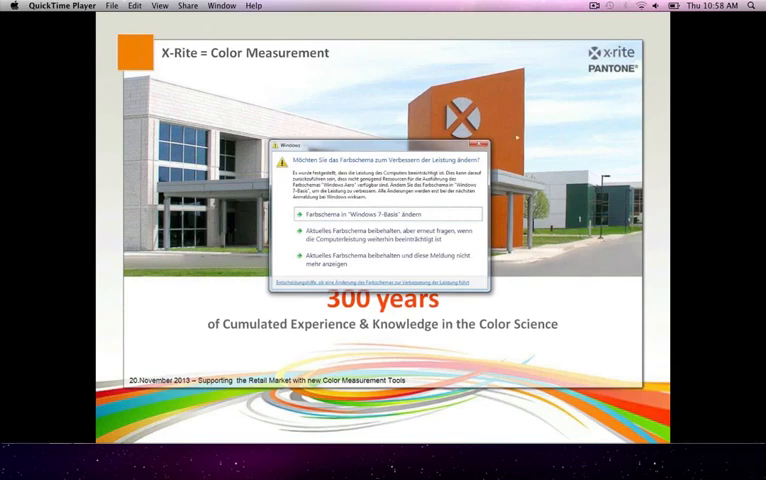
- Dismiss the Windows colour-scheme notice so the '300 years of experience' slide shows fully
click(480, 144)
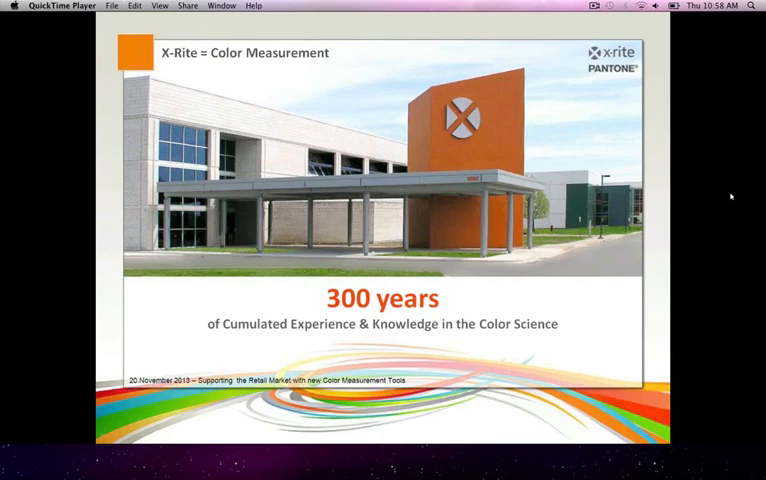
mouse_move(730, 192)
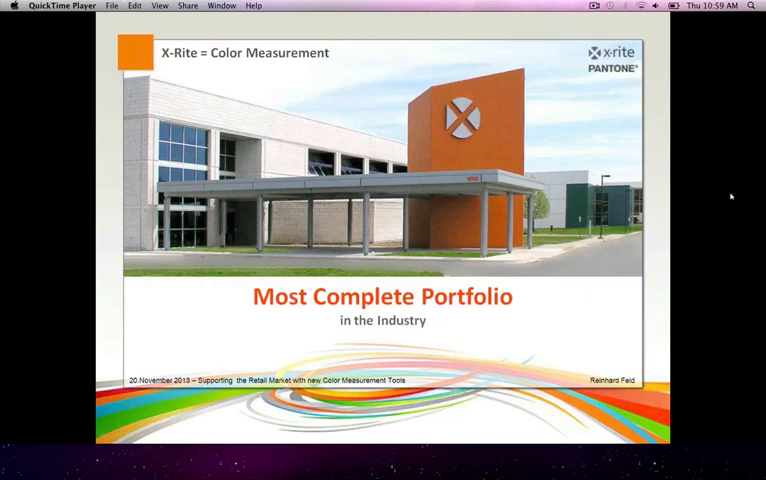
mouse_move(730, 192)
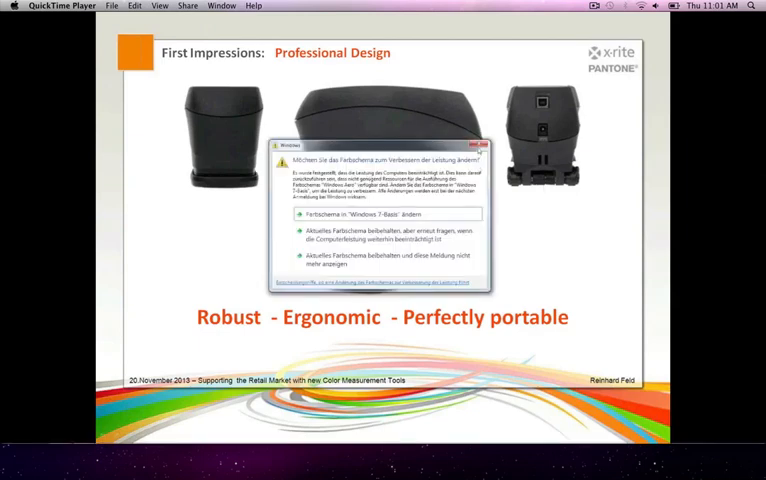
- Dismiss the pop-up notice over the Professional Design slide as playback continues
click(484, 142)
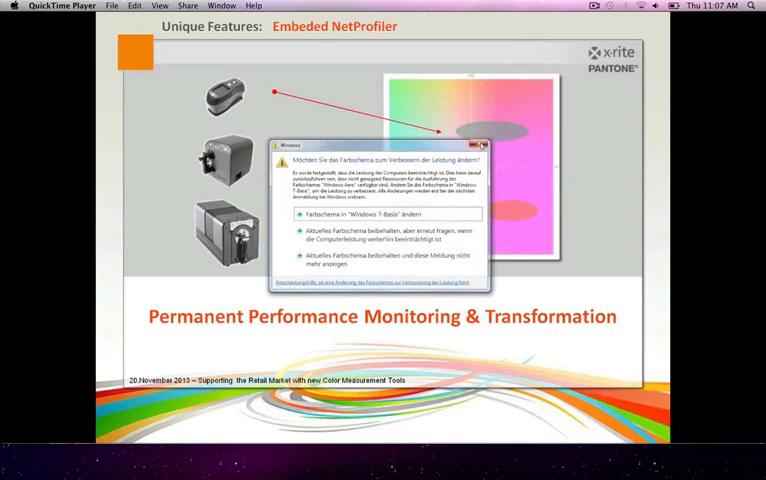
- Dismiss the pop-up notice over the Embedded NetProfiler slide during playback
click(484, 144)
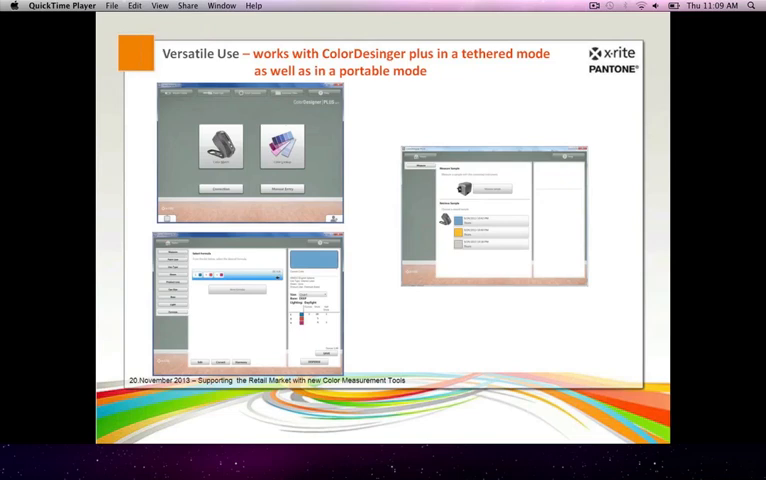
mouse_move(170, 166)
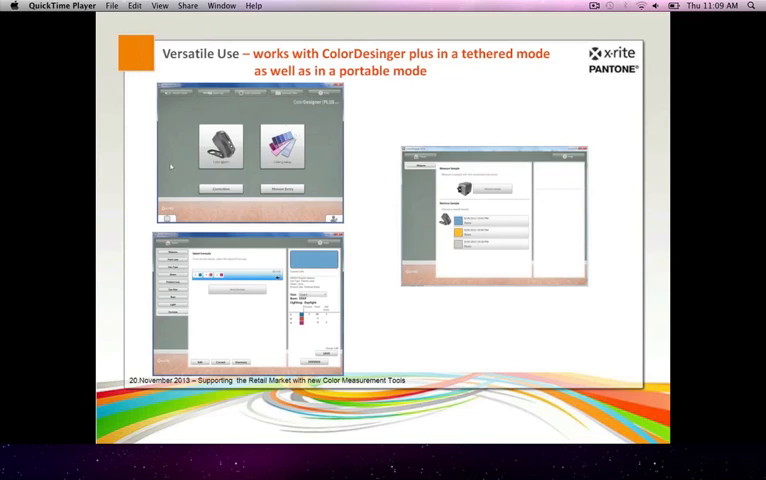